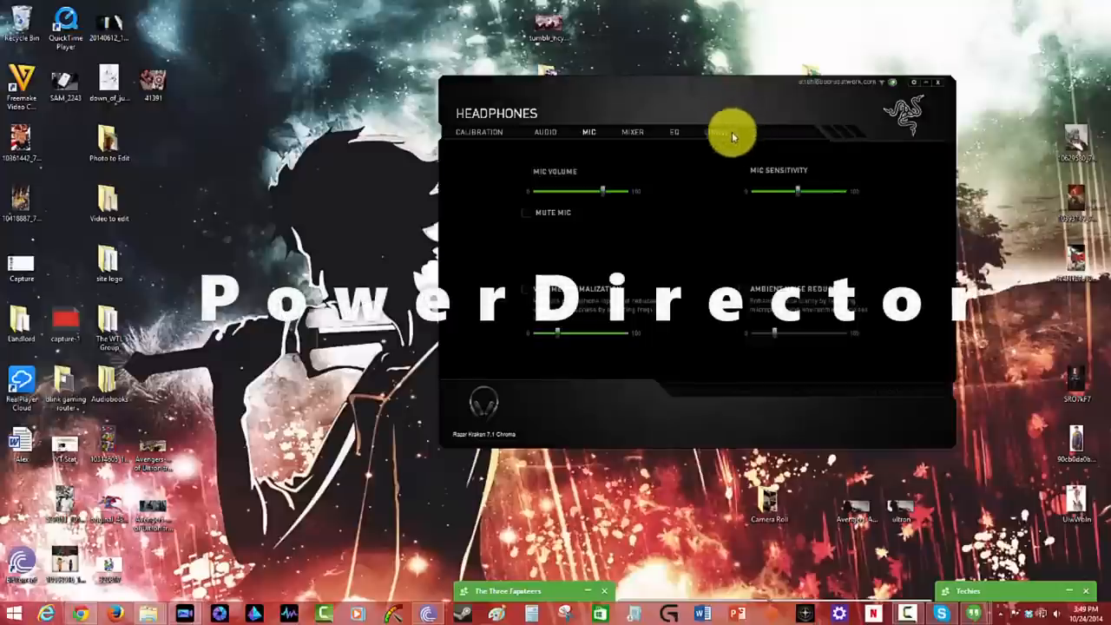
Bring up the Kraken 7.1 Chroma surround sound calibration welcome page
click(479, 132)
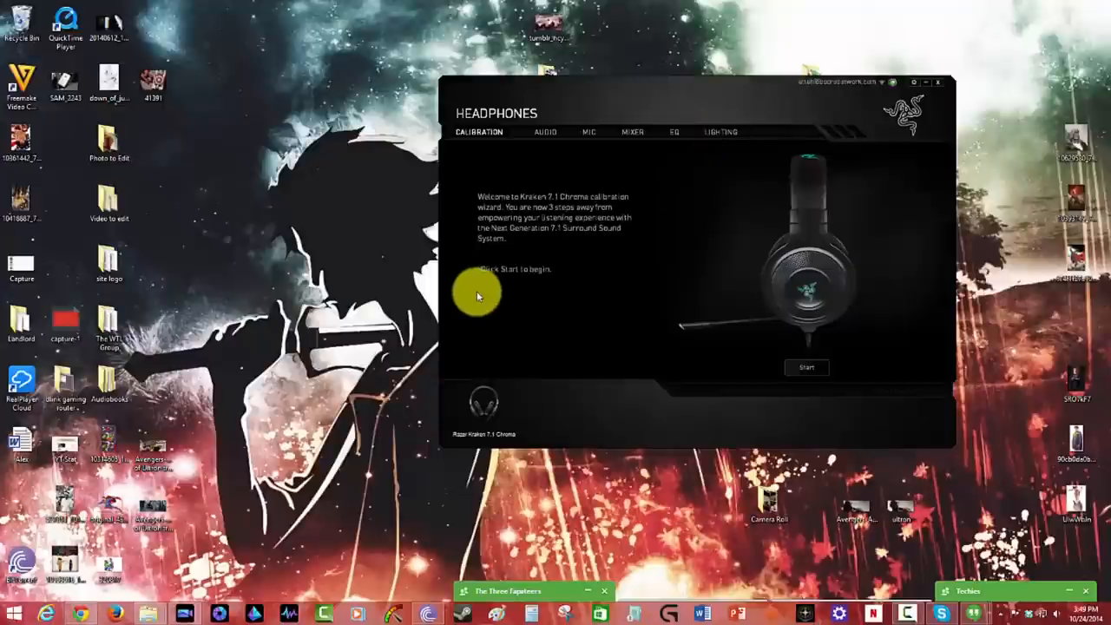
mouse_move(785, 391)
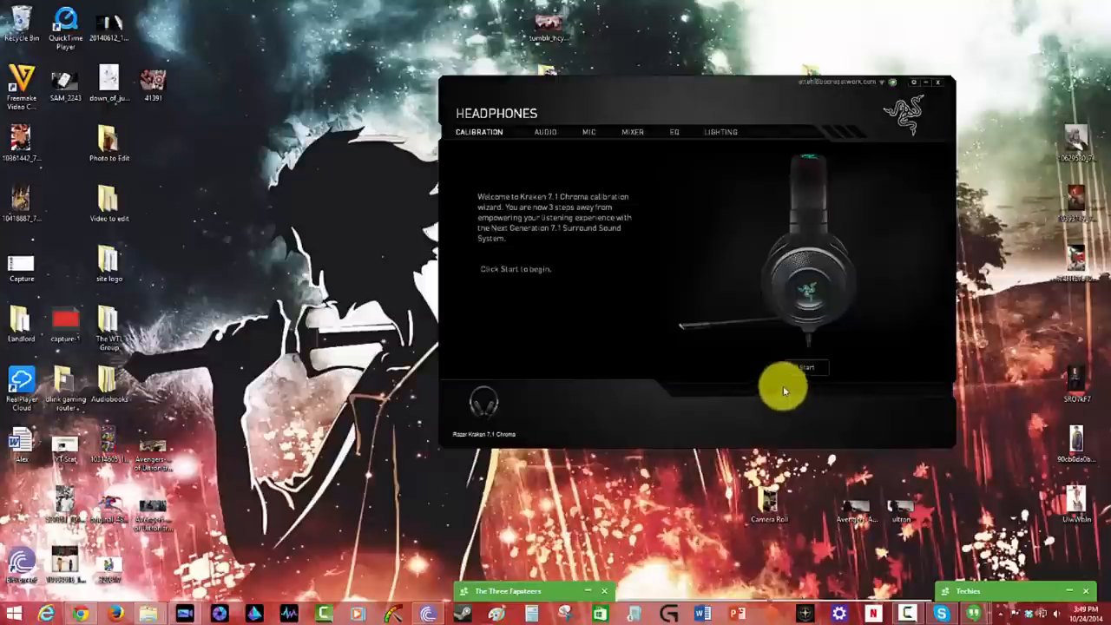
click(799, 368)
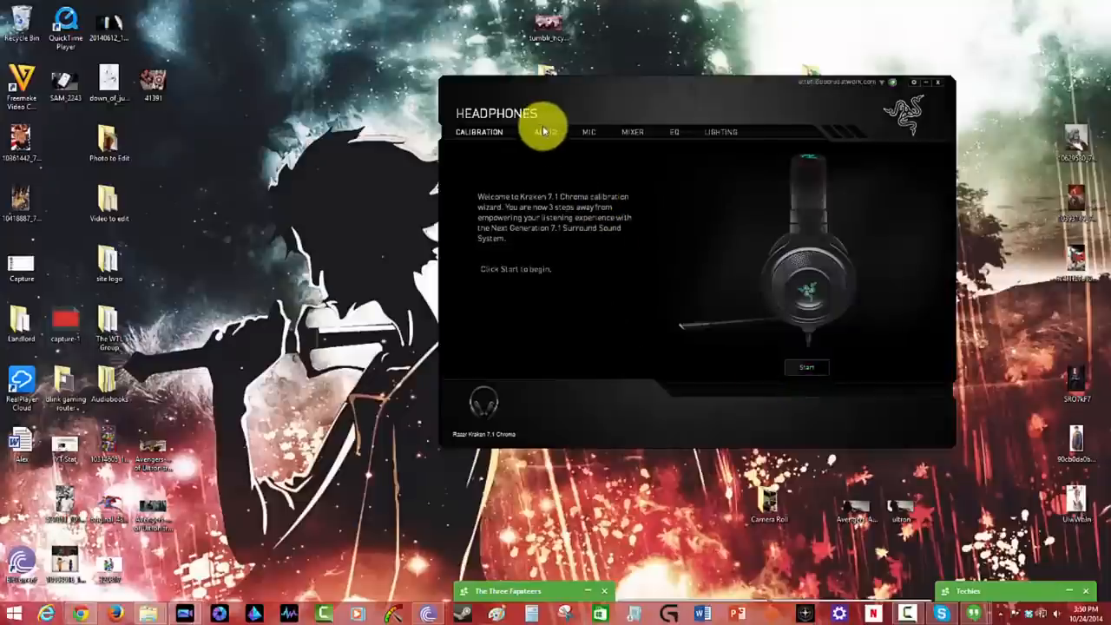
Show the audio page with volume, bass boost, sound normalization and voice clarity
click(545, 132)
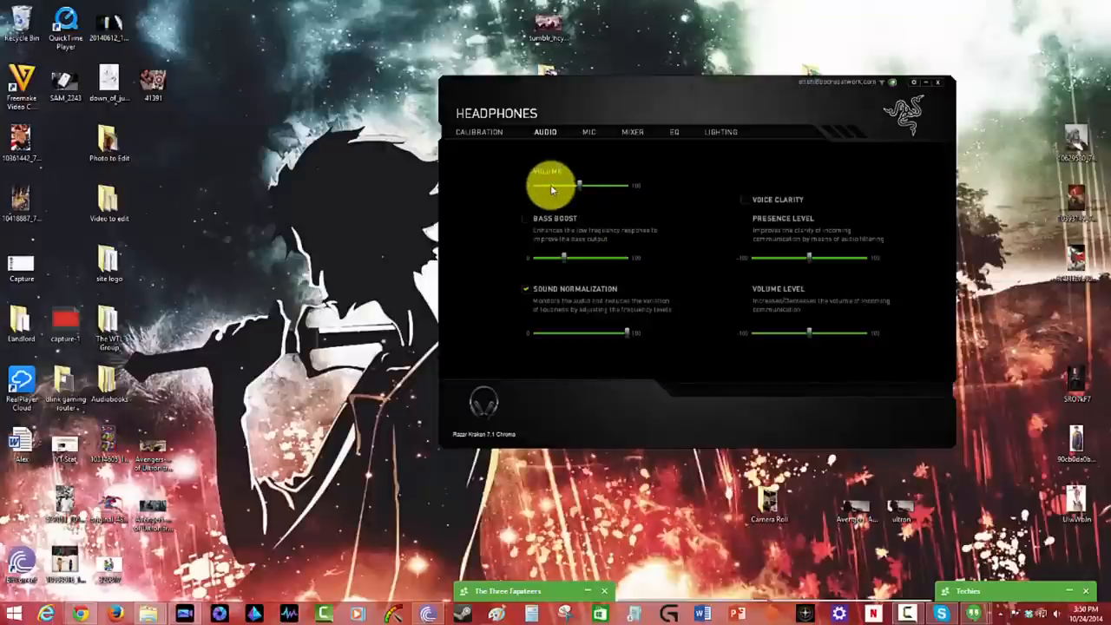
drag(552, 186, 597, 186)
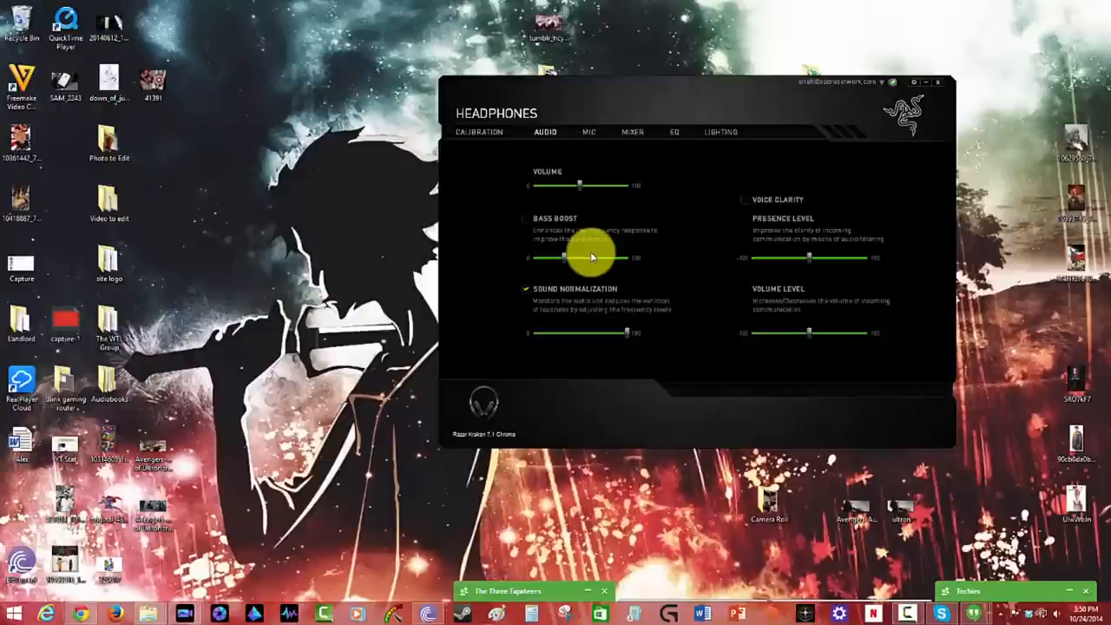
mouse_move(569, 299)
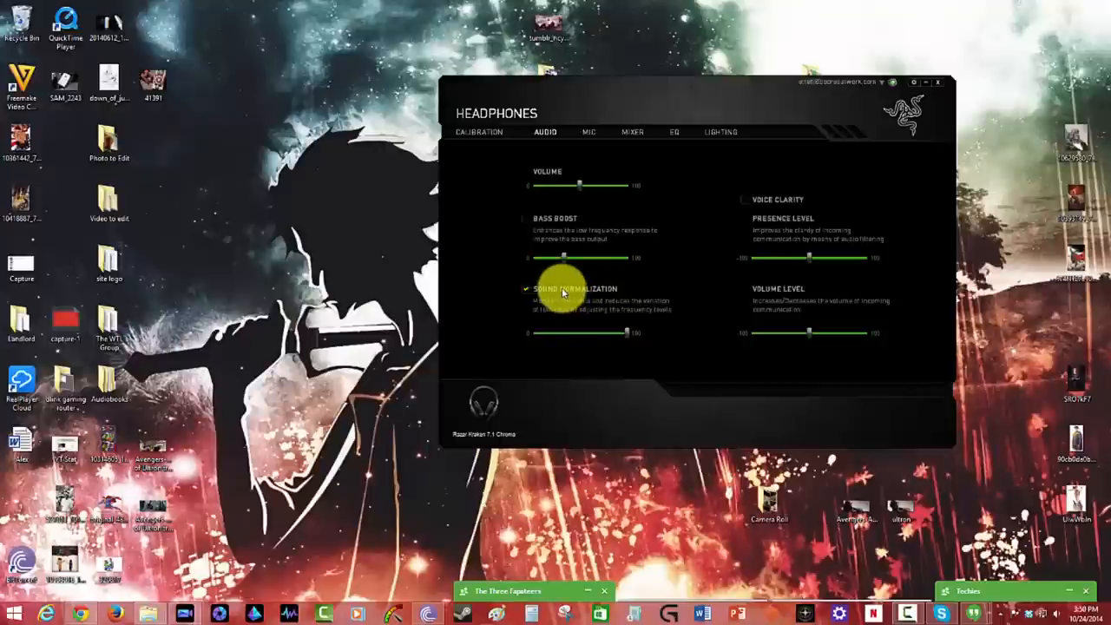
mouse_move(705, 239)
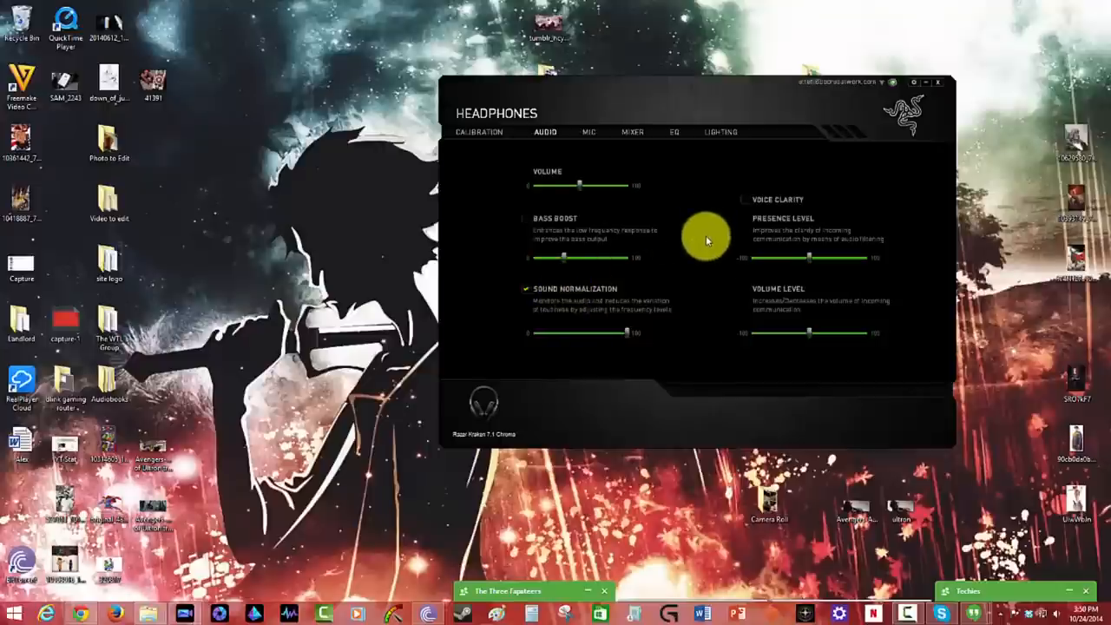
mouse_move(674, 236)
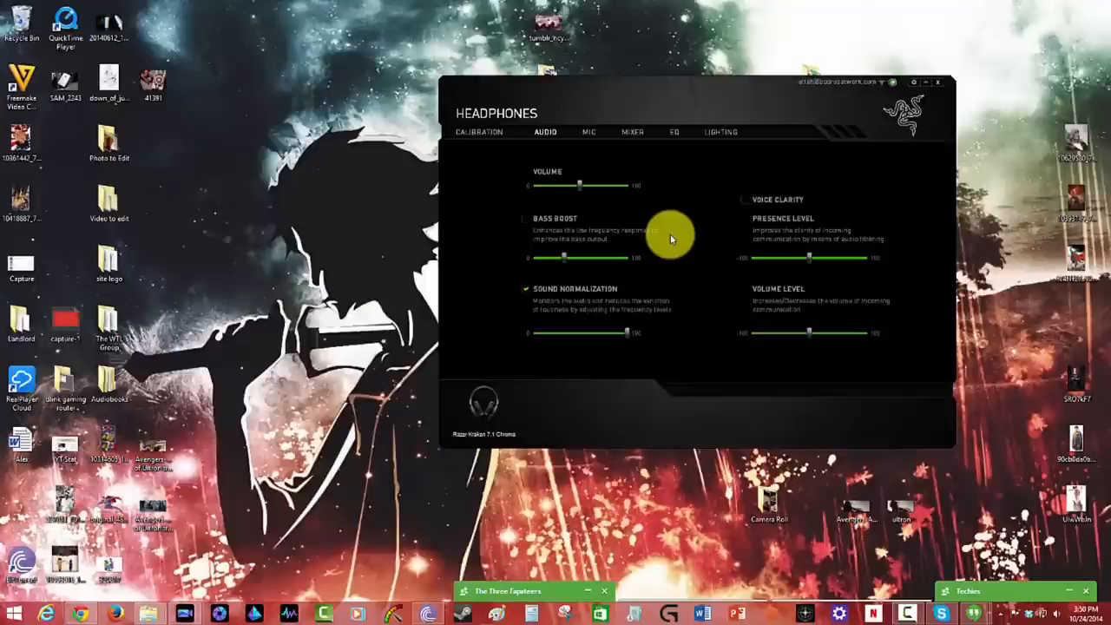
mouse_move(755, 321)
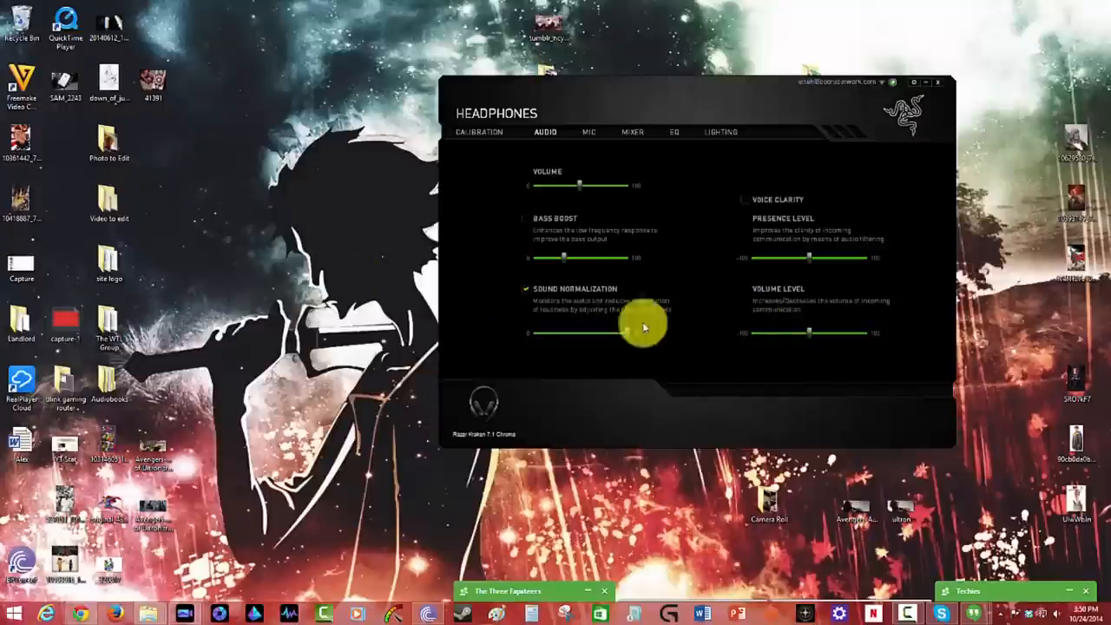
Show the mic page with volume, sensitivity, normalization and ambient noise reduction
click(588, 132)
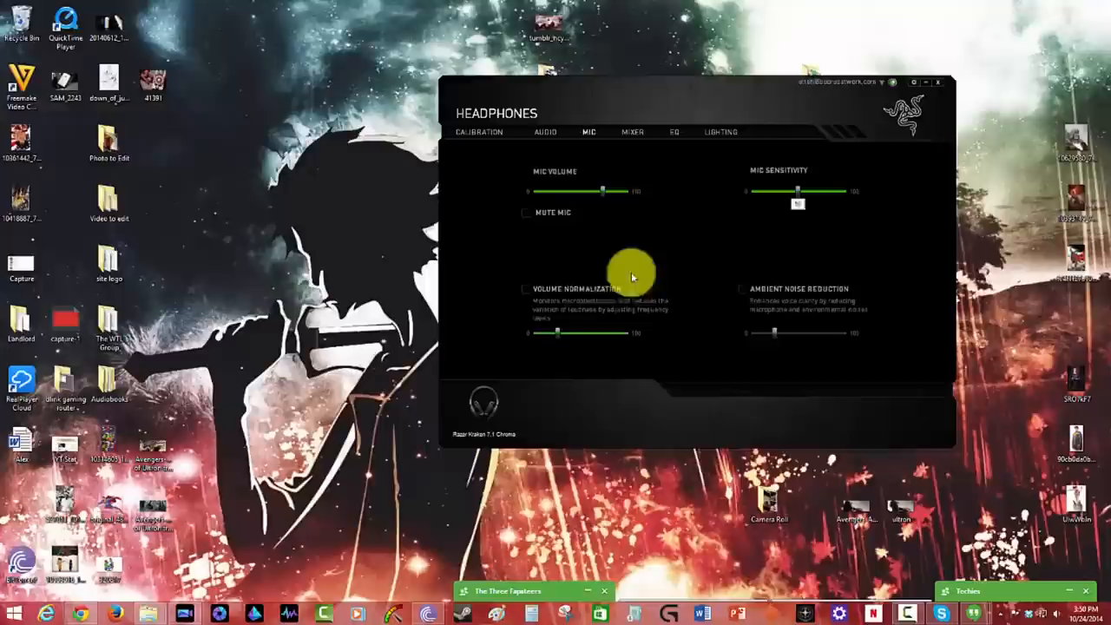
mouse_move(564, 299)
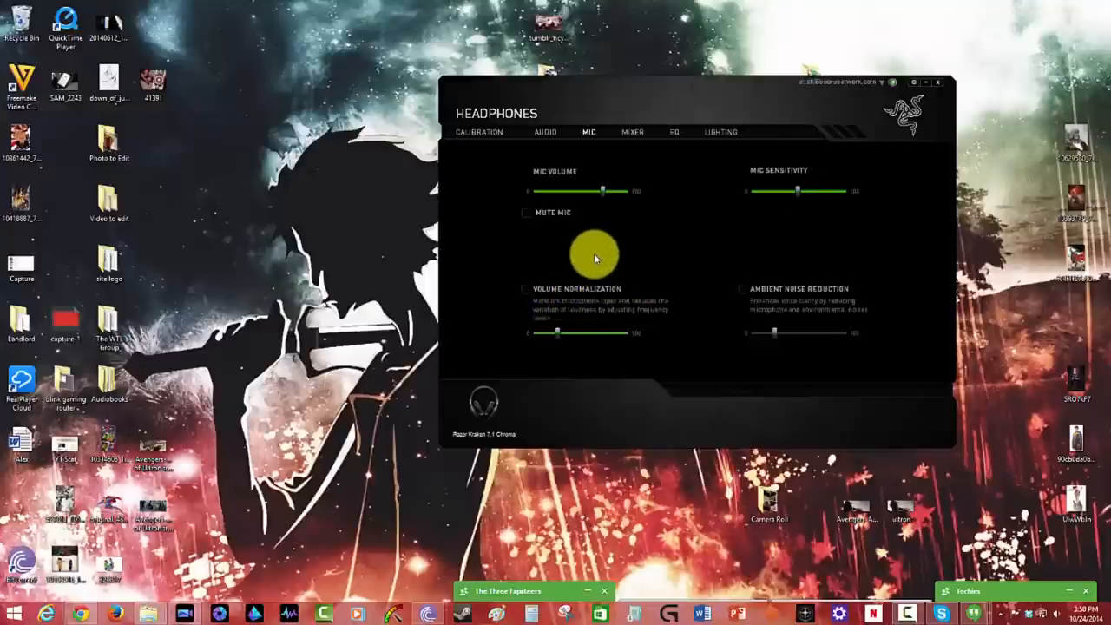
mouse_move(611, 260)
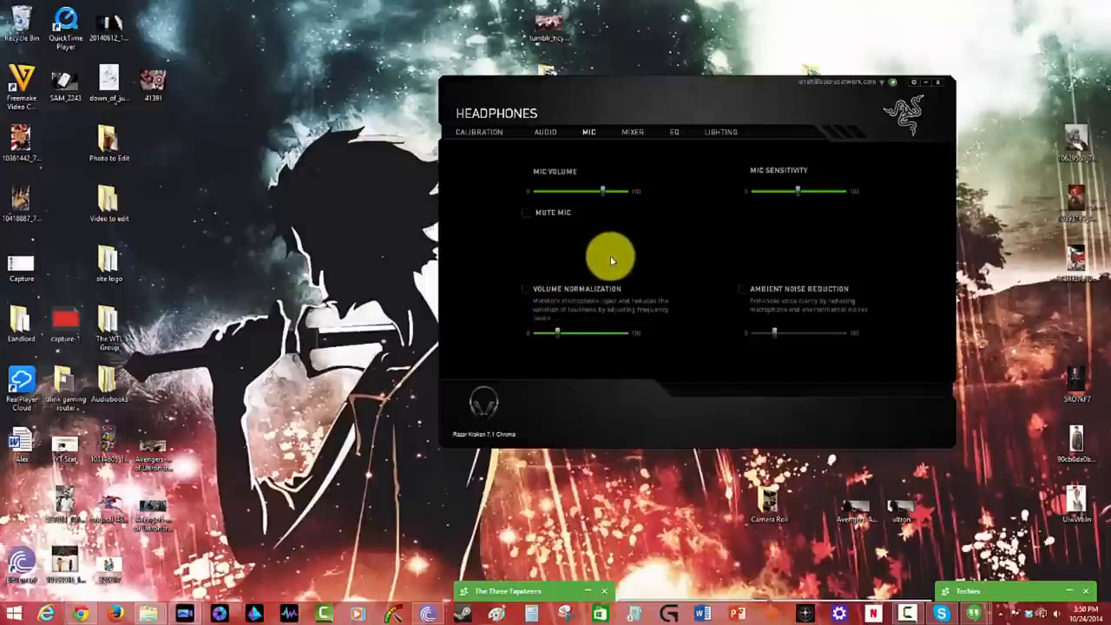
mouse_move(623, 167)
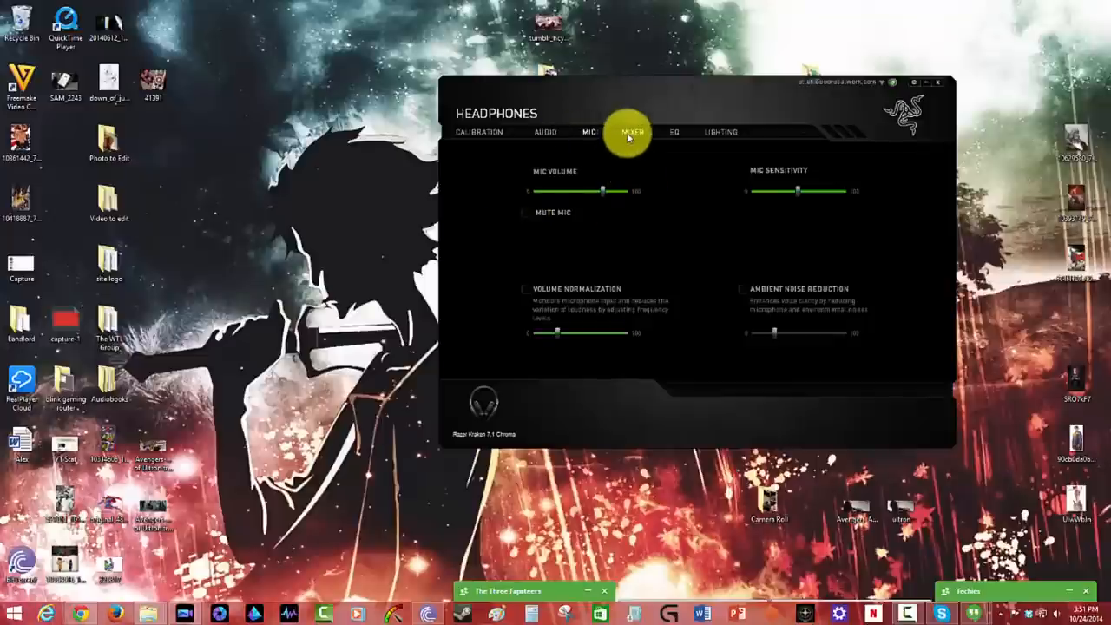
Show the volume mixer page with the device volume channel
click(631, 131)
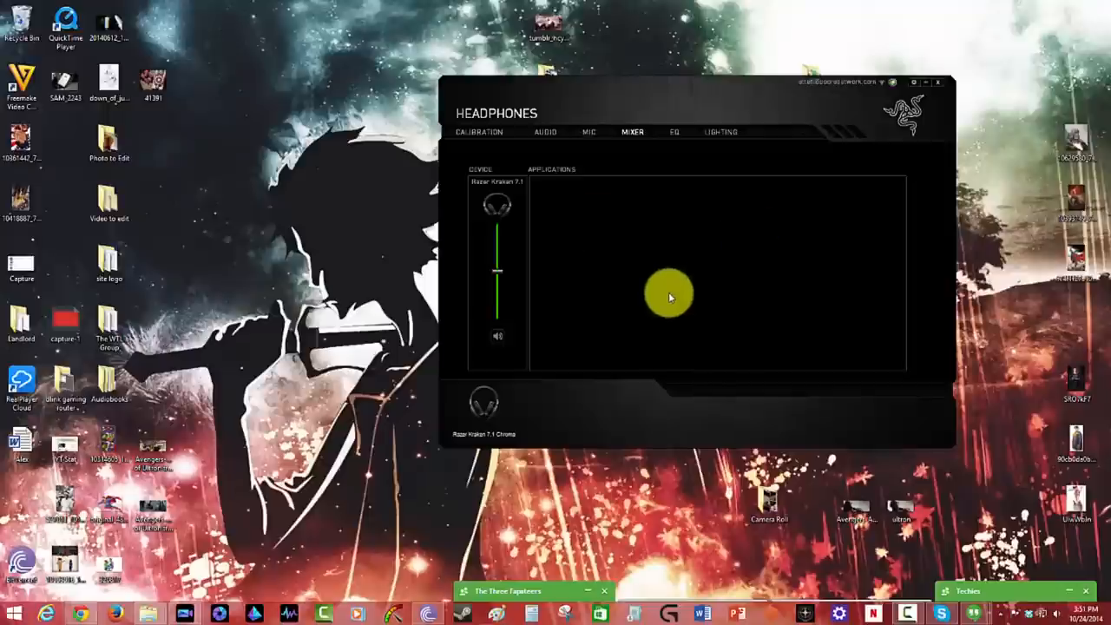
mouse_move(711, 382)
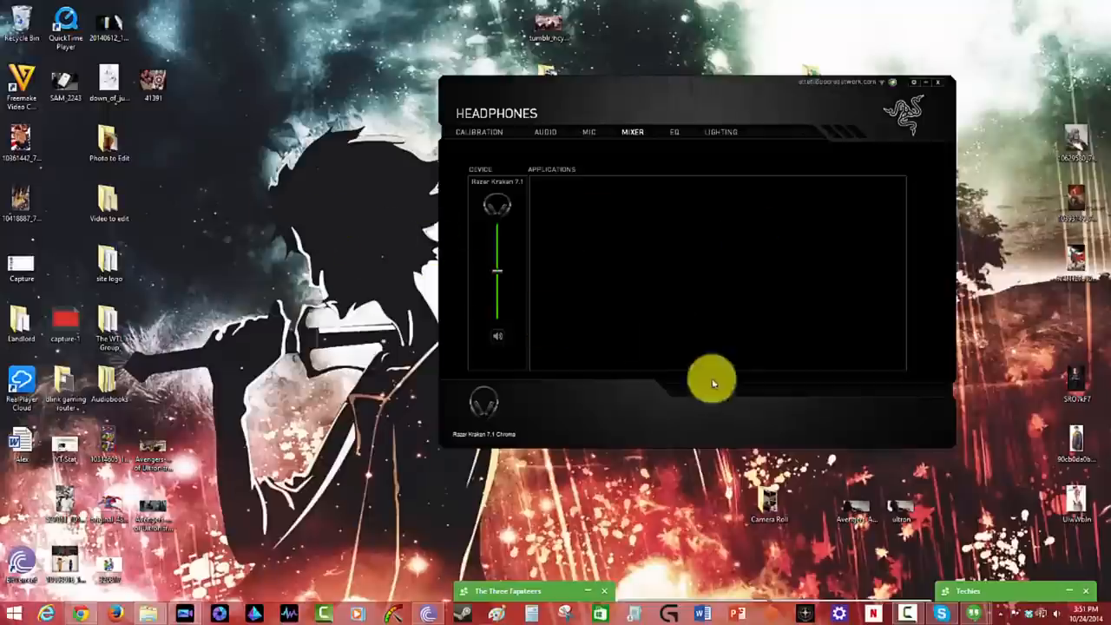
mouse_move(685, 146)
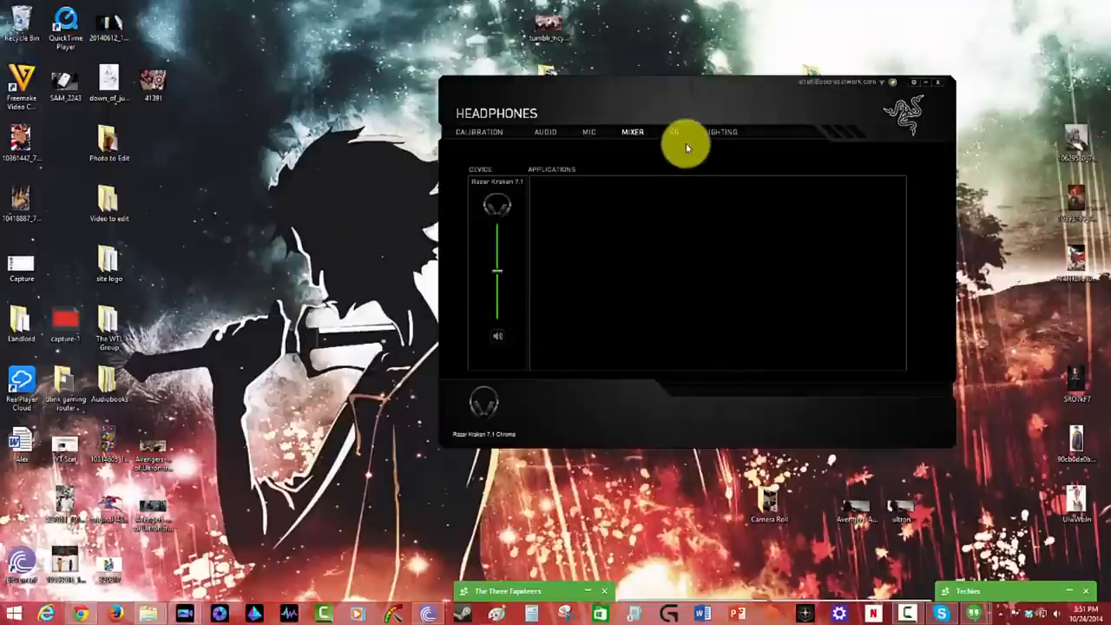
mouse_move(668, 120)
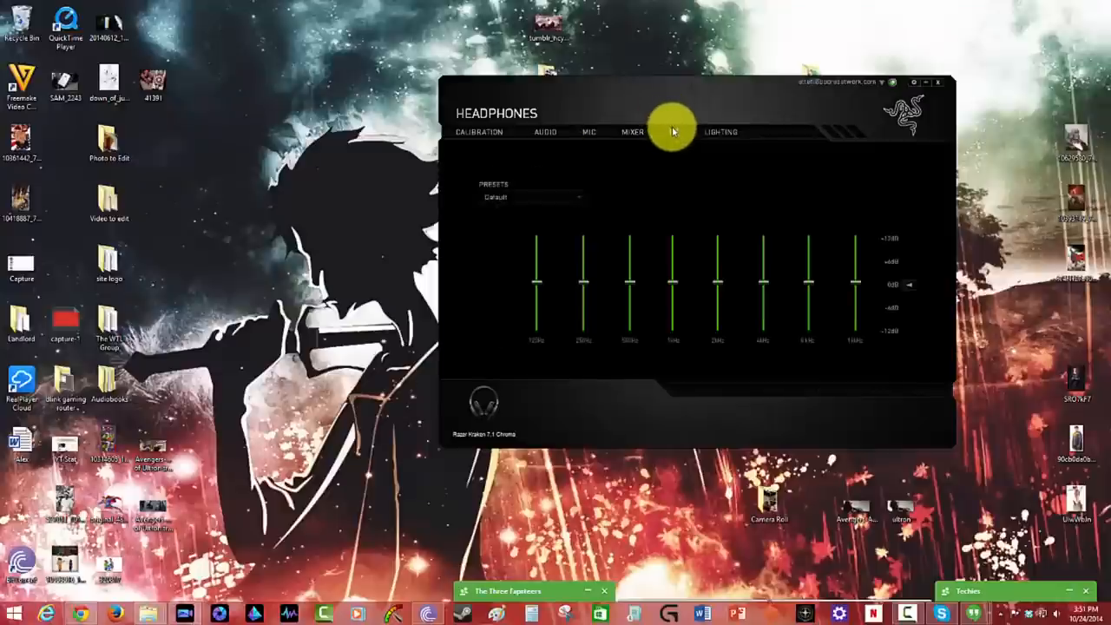
mouse_move(656, 145)
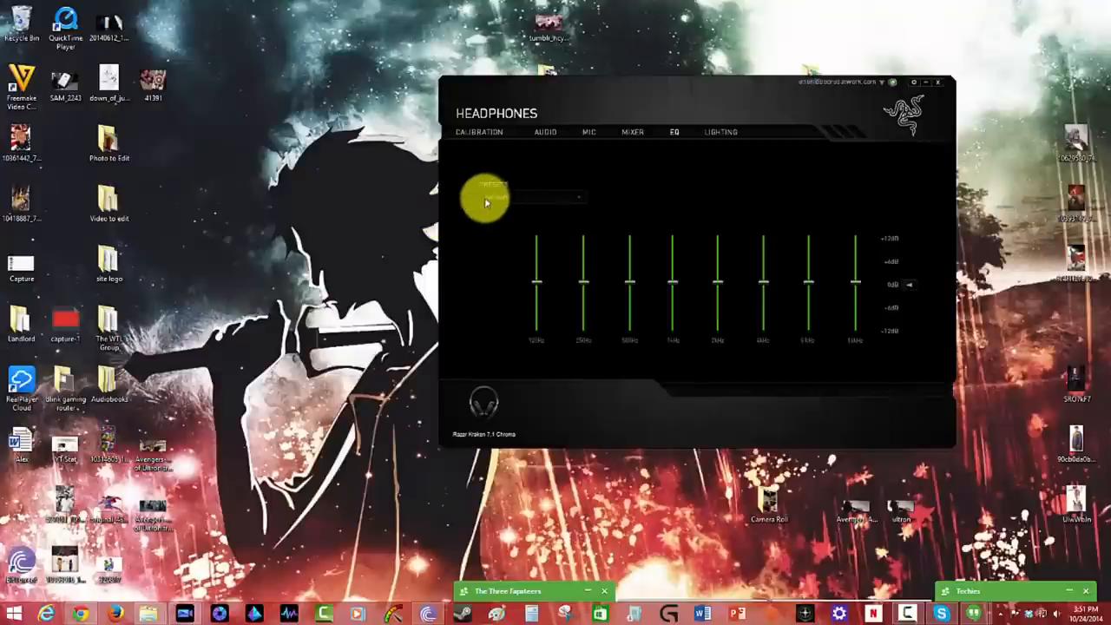
click(524, 198)
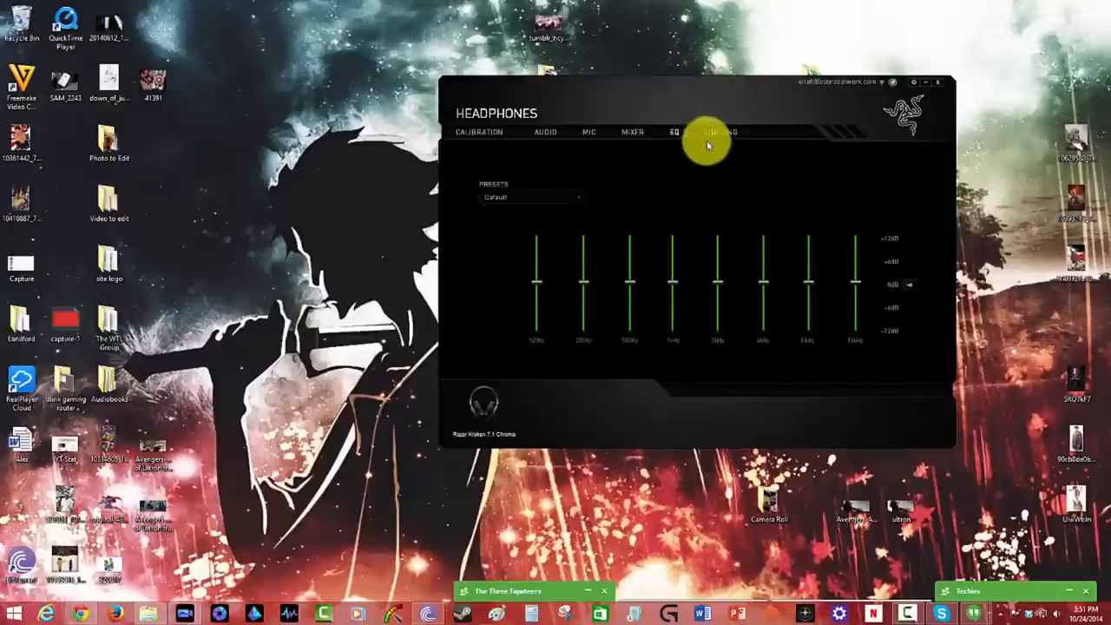
click(721, 132)
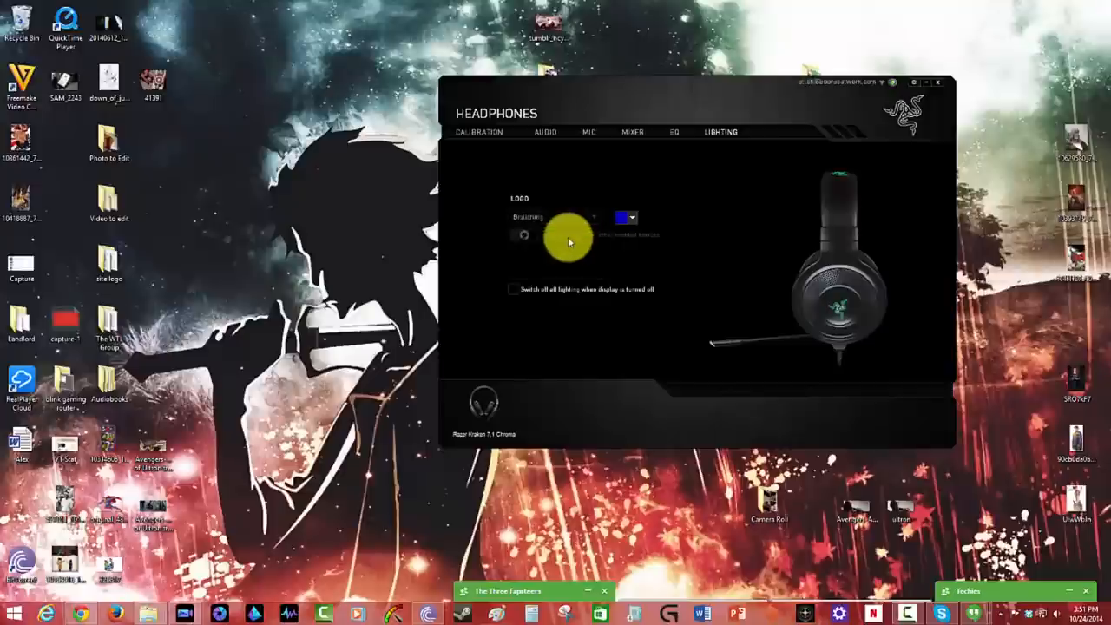
Show the list of available logo lighting effects
click(552, 216)
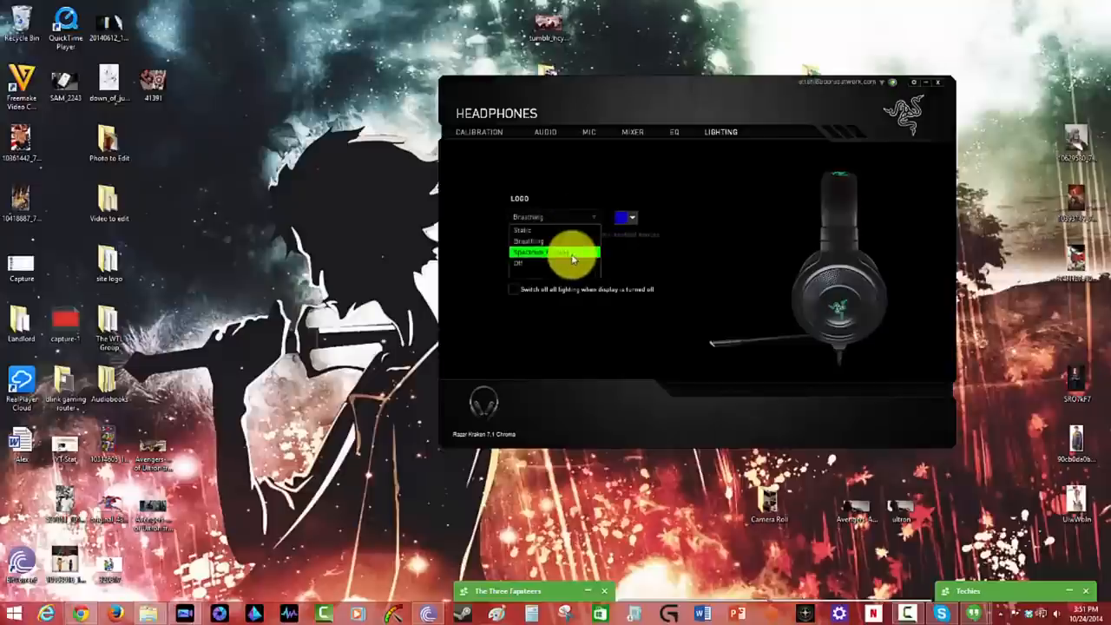